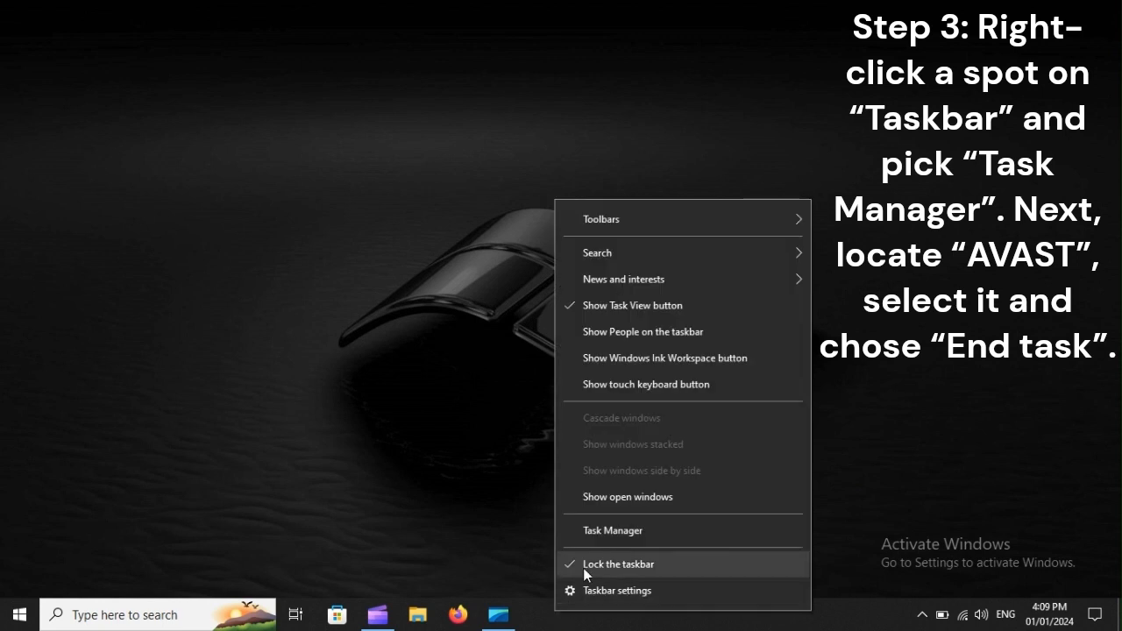
mouse_move(614, 530)
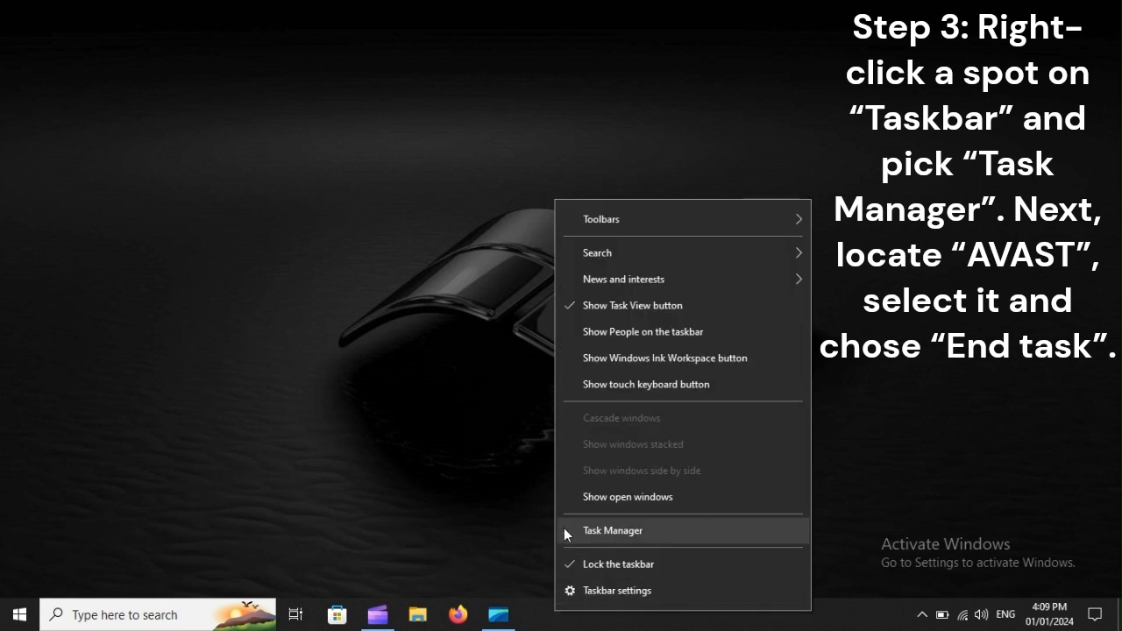
mouse_move(740, 536)
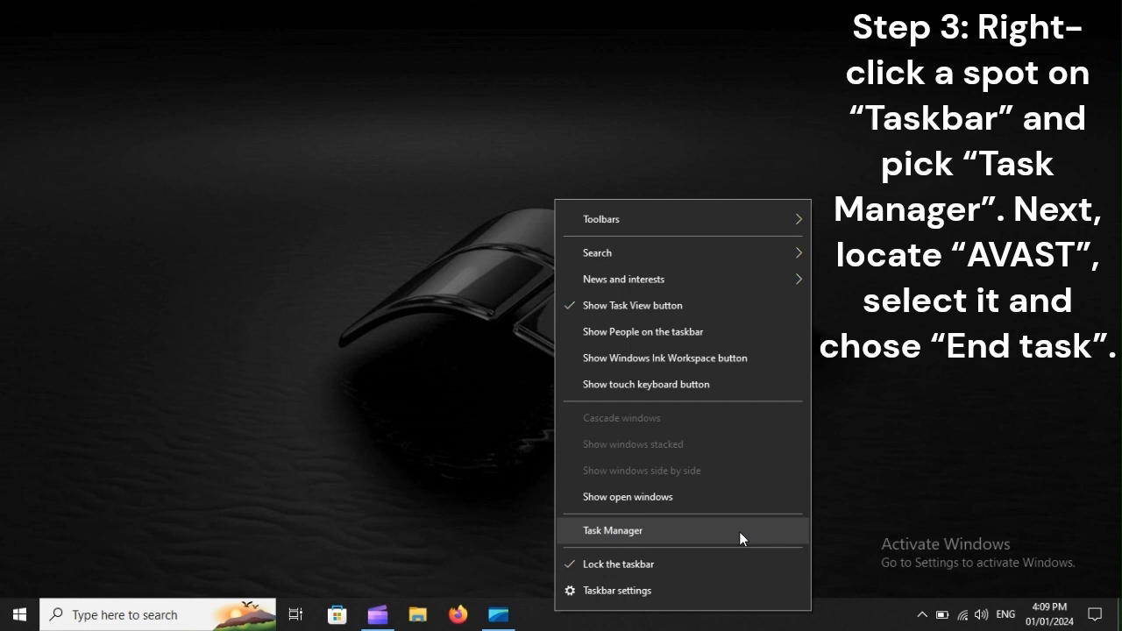
Step: Open Task Manager and end the Task Manager process from its process list
click(614, 531)
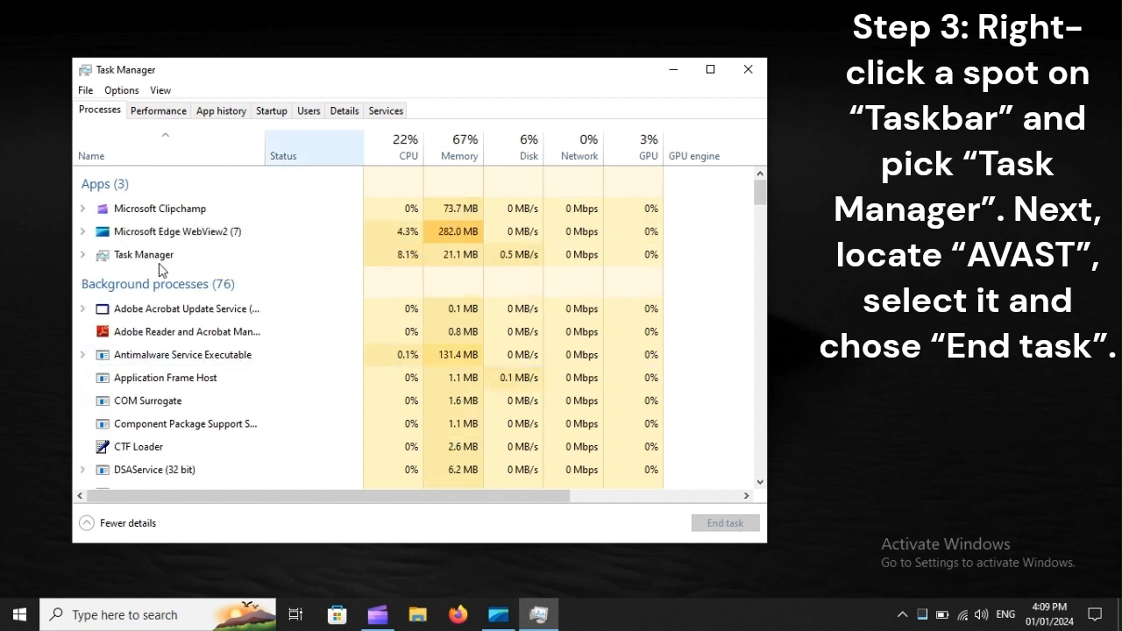
click(159, 208)
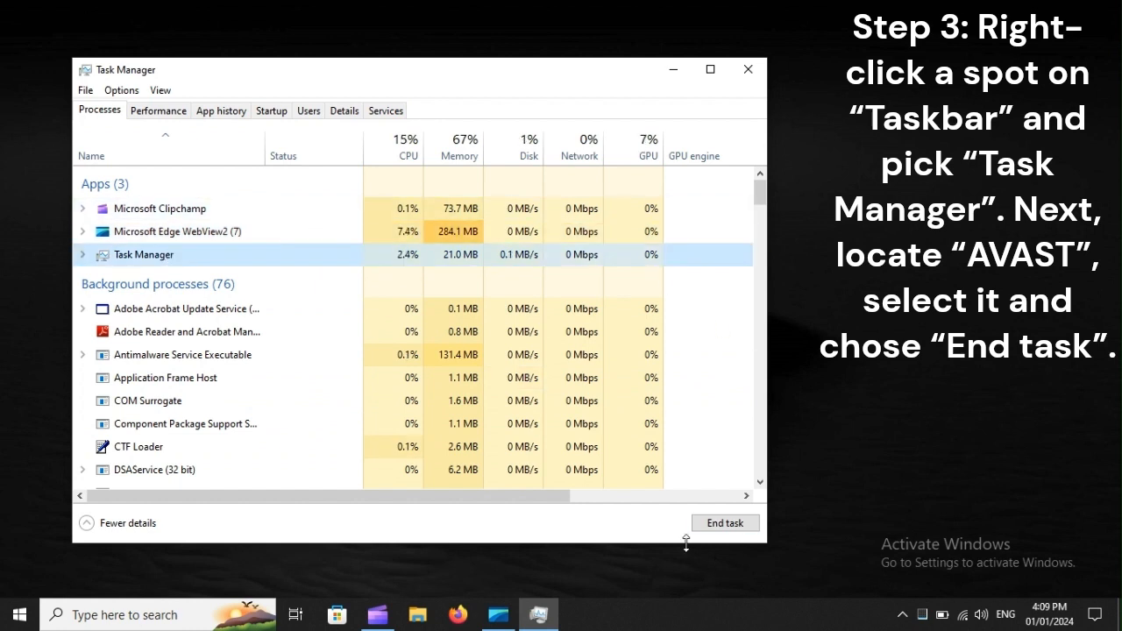
mouse_move(732, 528)
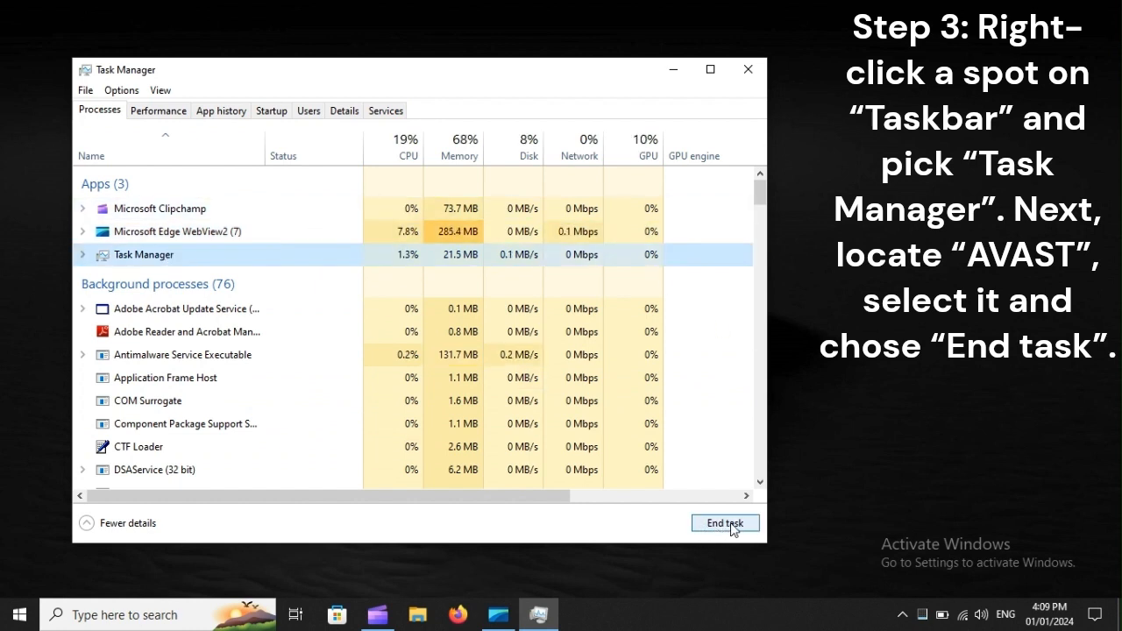
click(725, 523)
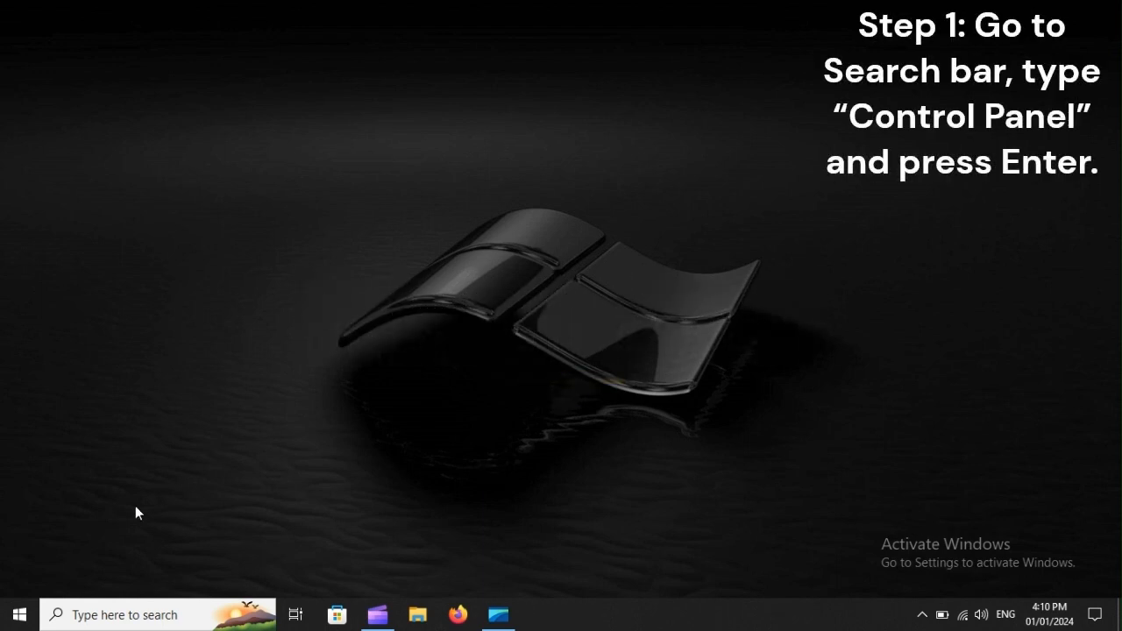
Step: Search for 'Control Panel' from the taskbar and open it
click(96, 615)
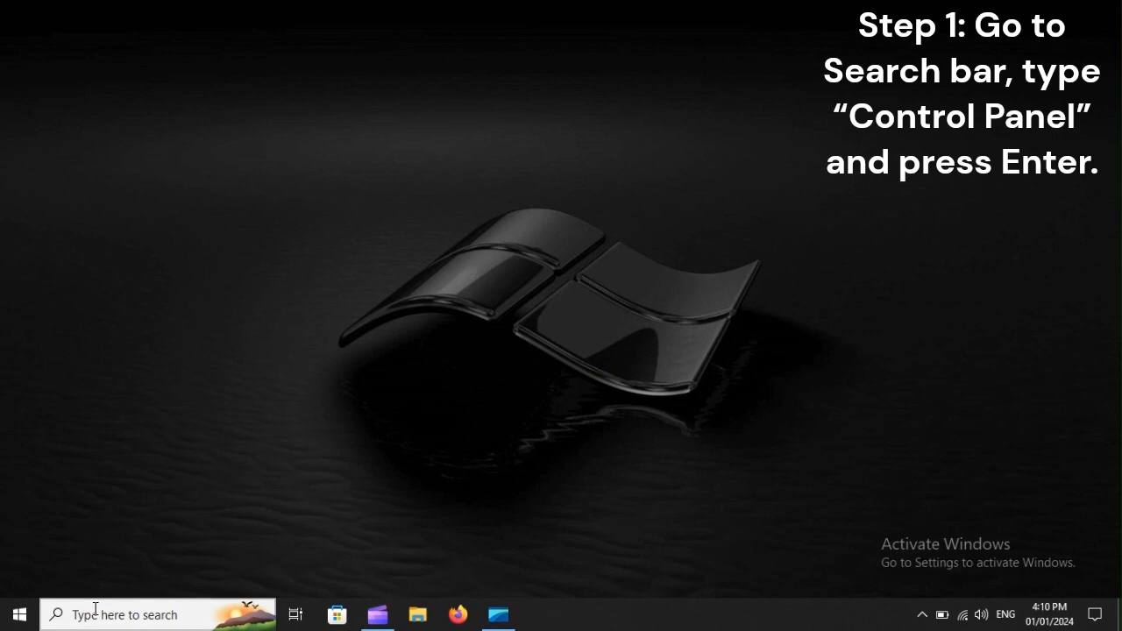
text(Control Panel)
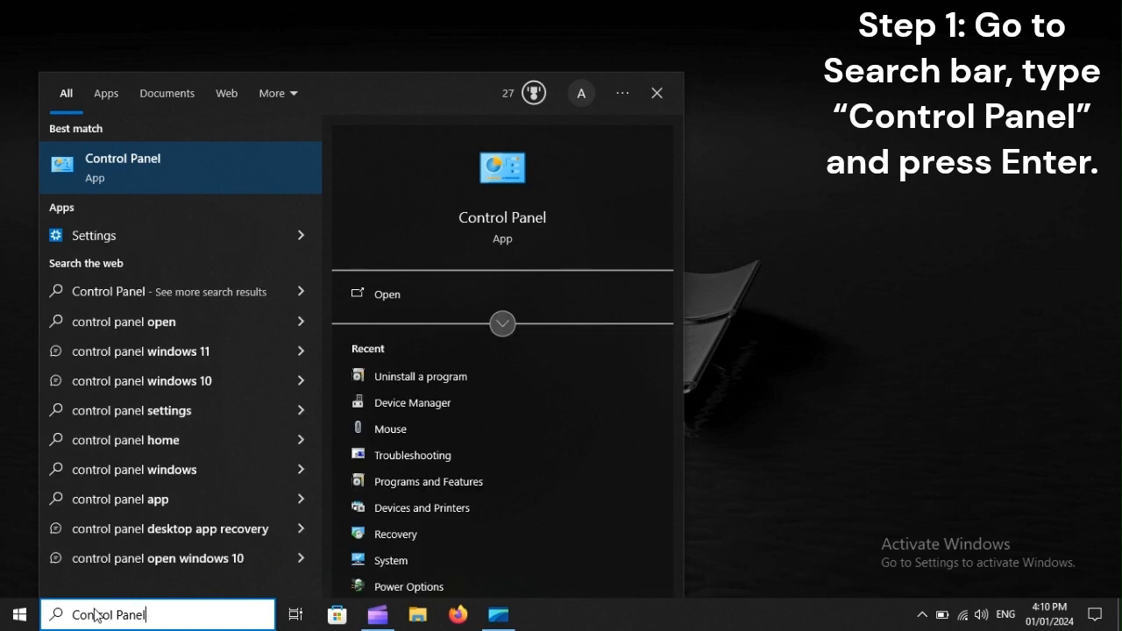
key(enter)
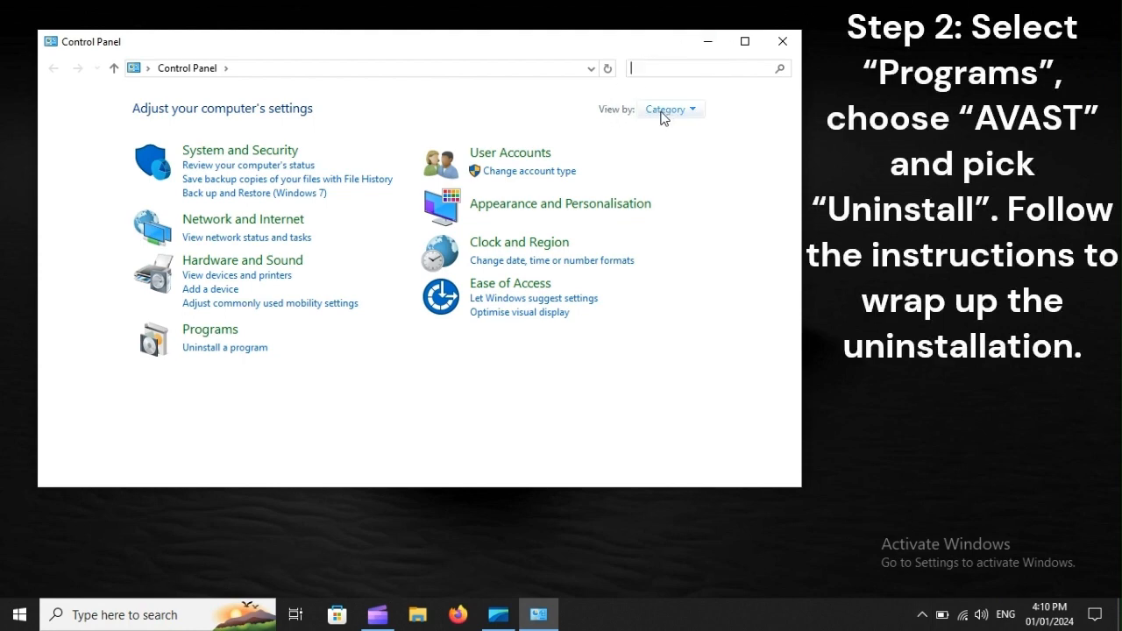
mouse_move(675, 115)
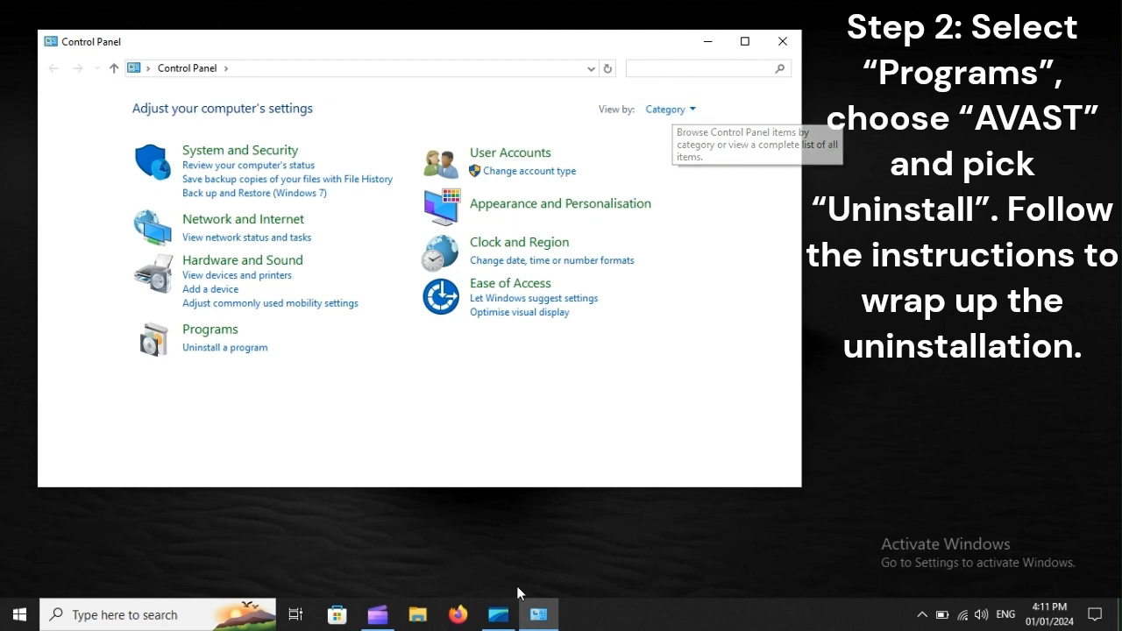
mouse_move(226, 355)
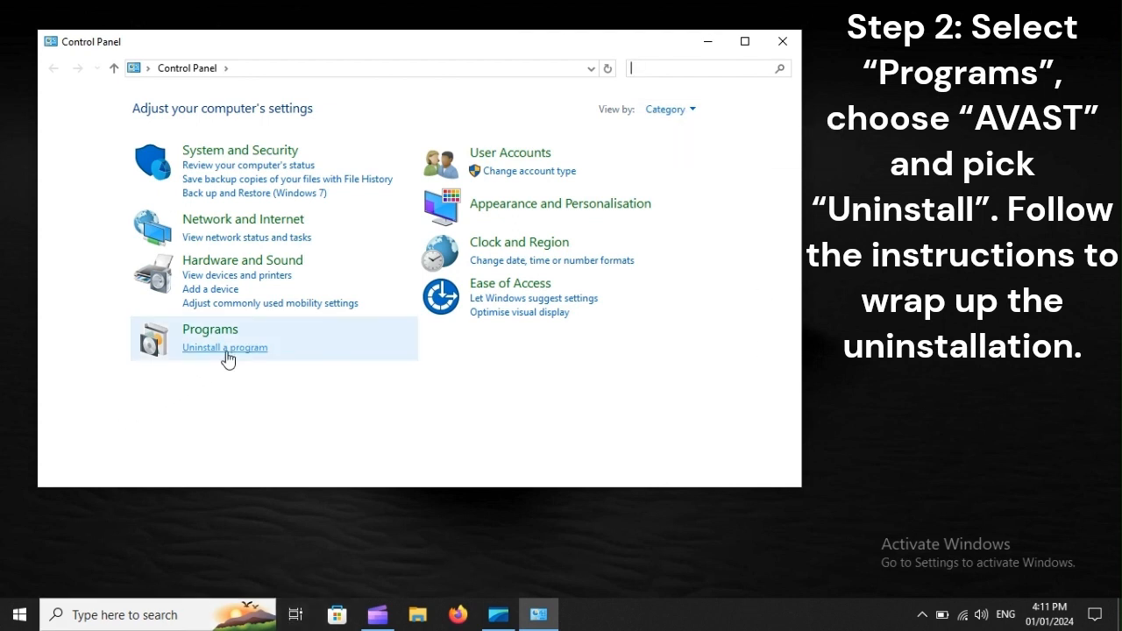
Step: Show the Programs and Features uninstall list and the Start menu power options with Restart
click(224, 347)
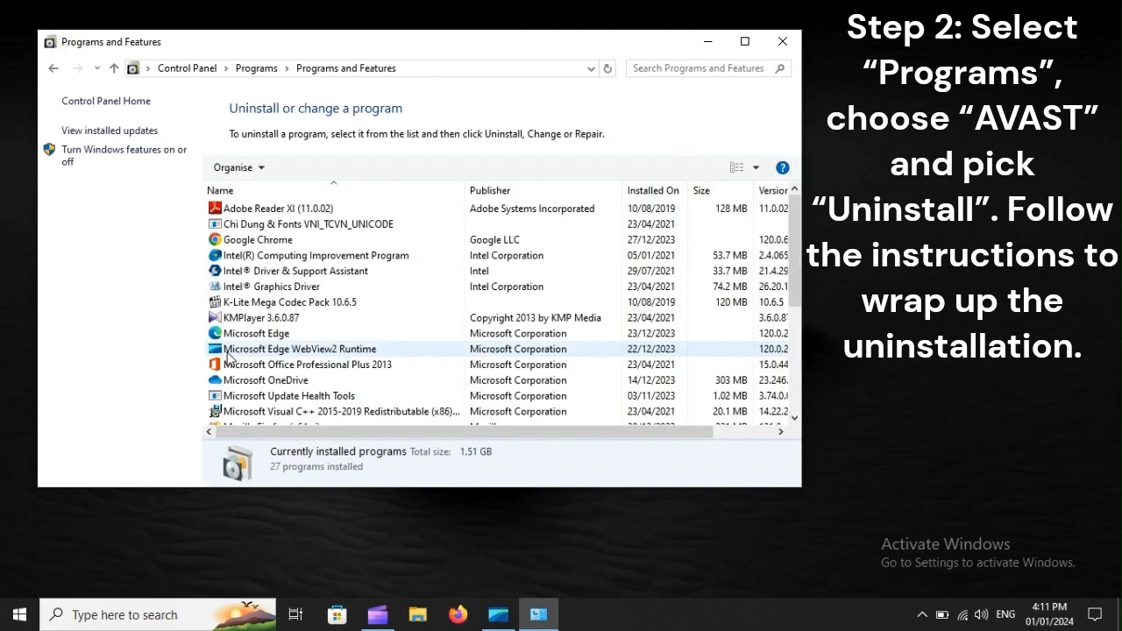
click(280, 207)
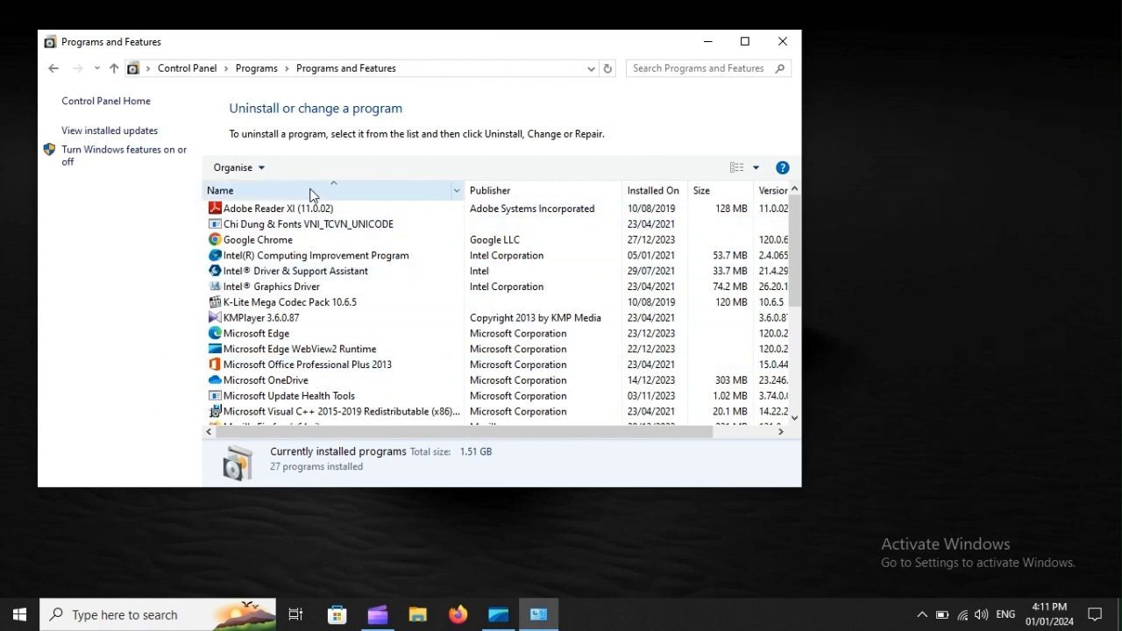
click(11, 609)
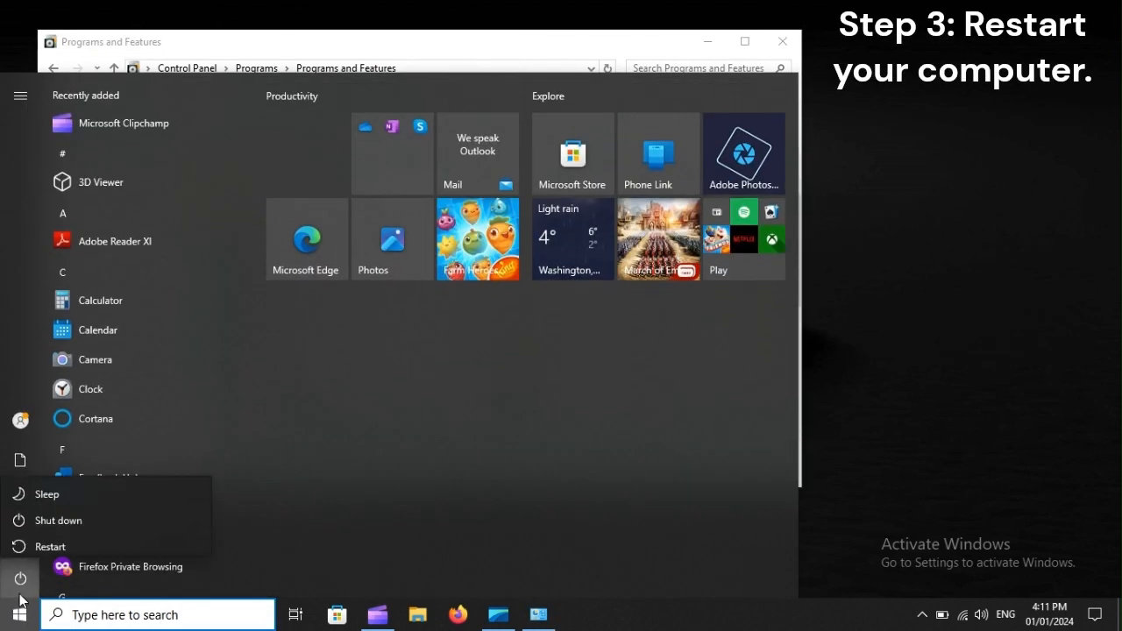